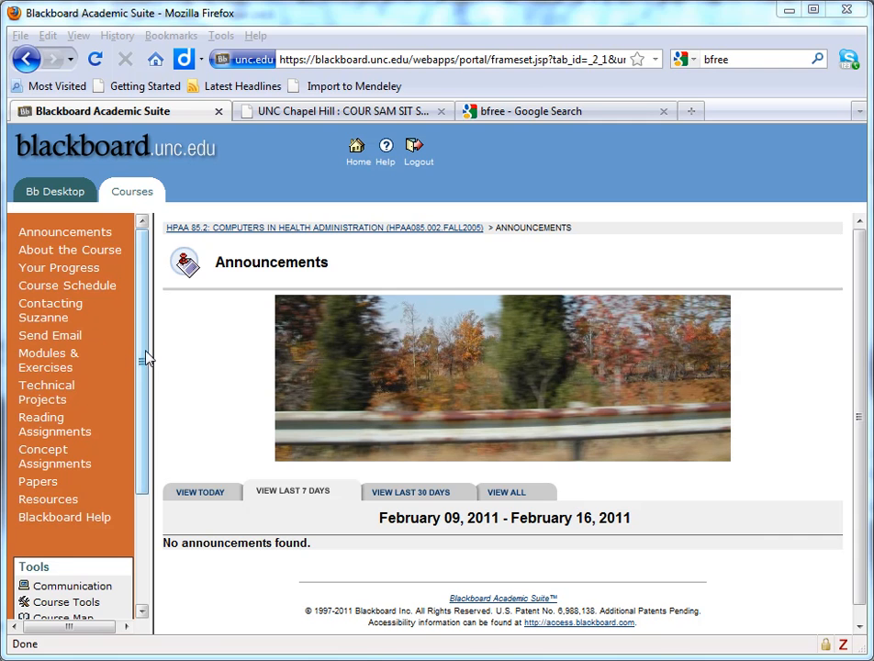
# - Reach Control Panel under Tools in the course menu and enter it
pyautogui.scroll(-3)
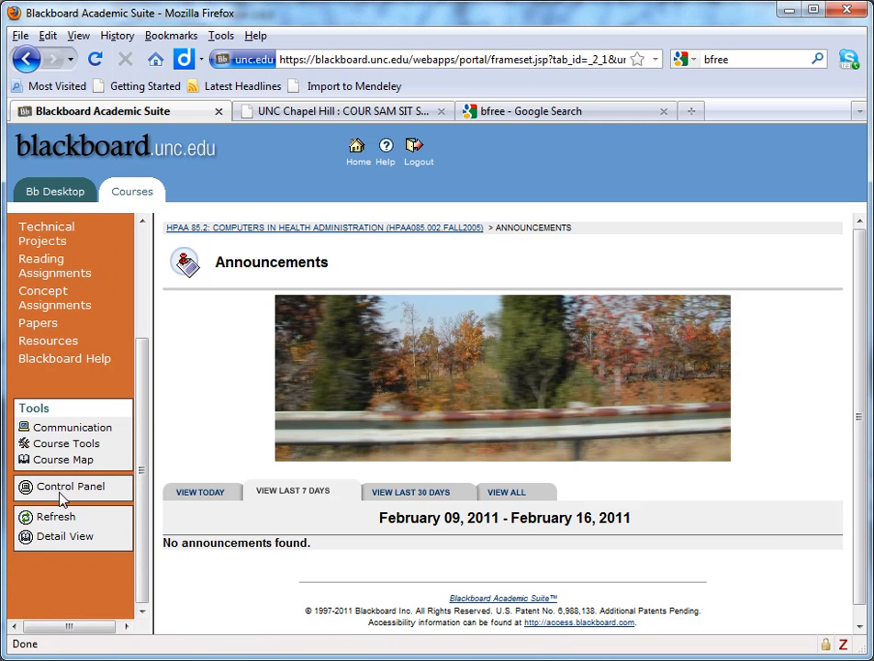
pyautogui.click(70, 486)
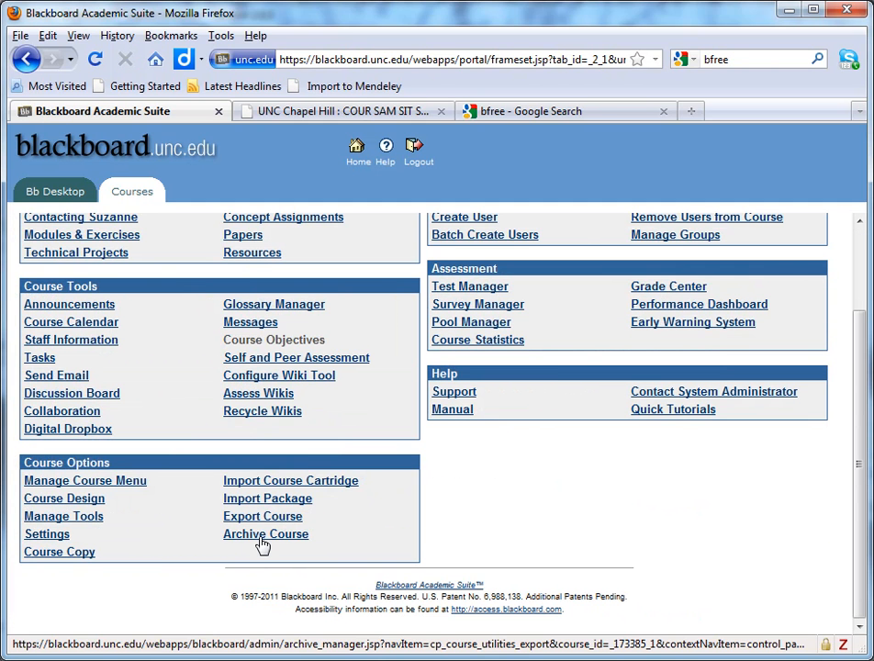
# - Archive the whole course via Archive Course so the ArchiveFile zip is listed
pyautogui.click(264, 533)
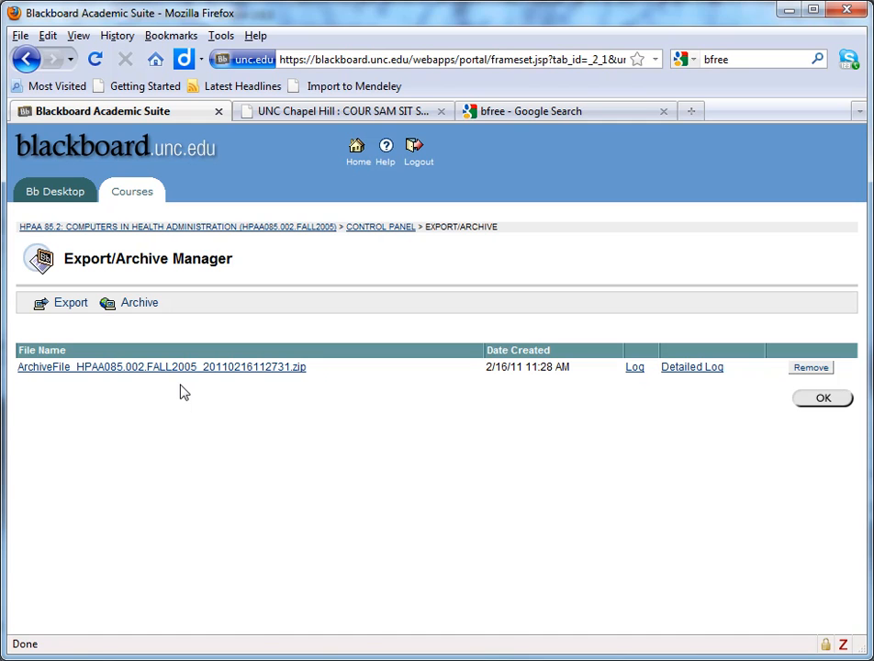
pyautogui.moveTo(155, 367)
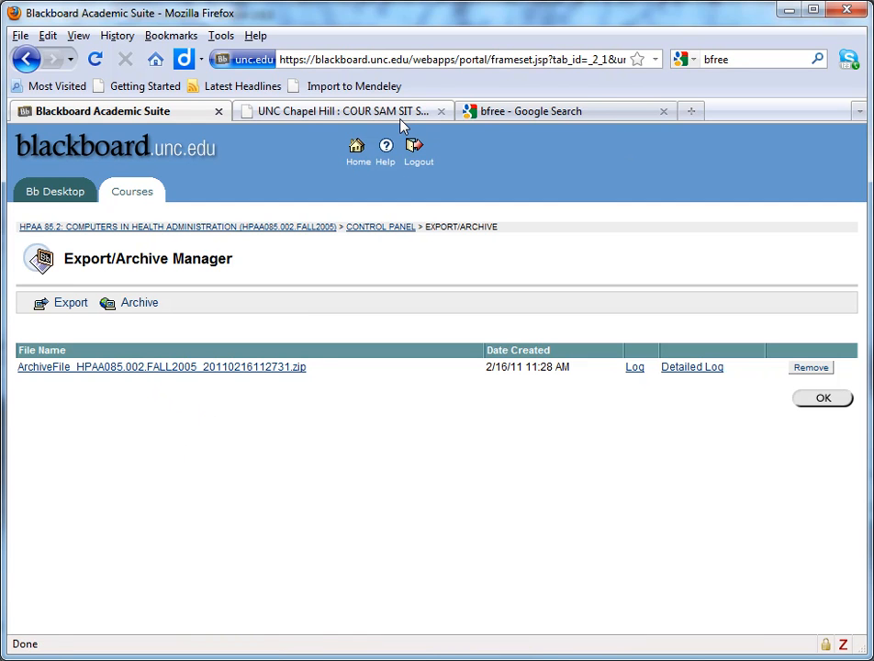
# - Show the 'bfree - Google Search' results with the bFree extraction tool on top
pyautogui.click(564, 111)
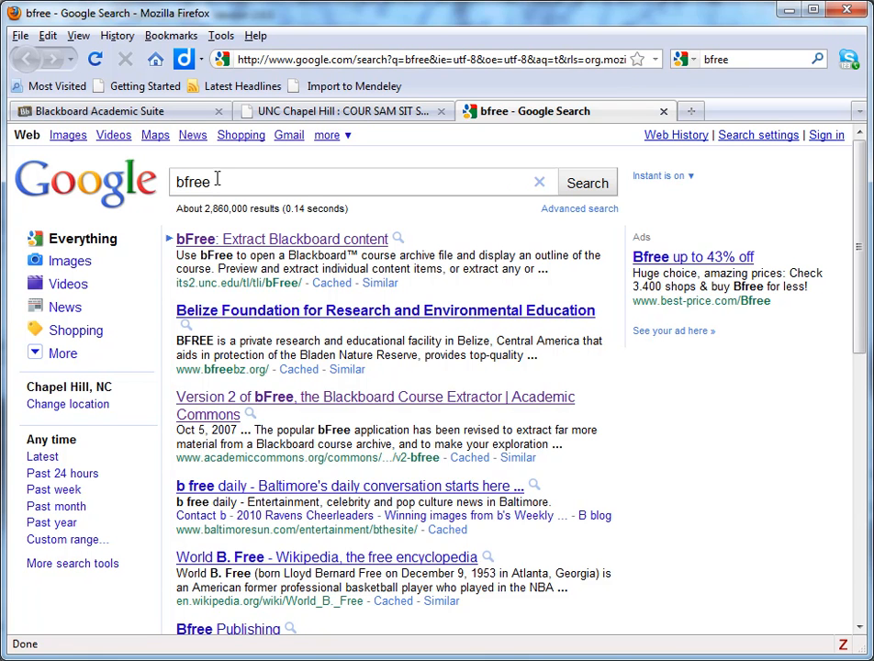
pyautogui.moveTo(283, 250)
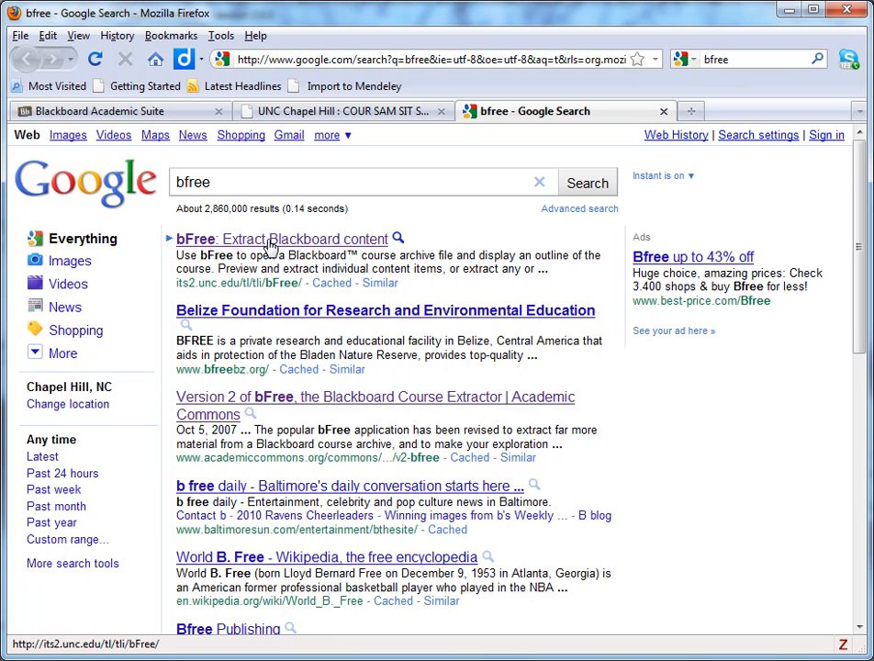
pyautogui.moveTo(272, 249)
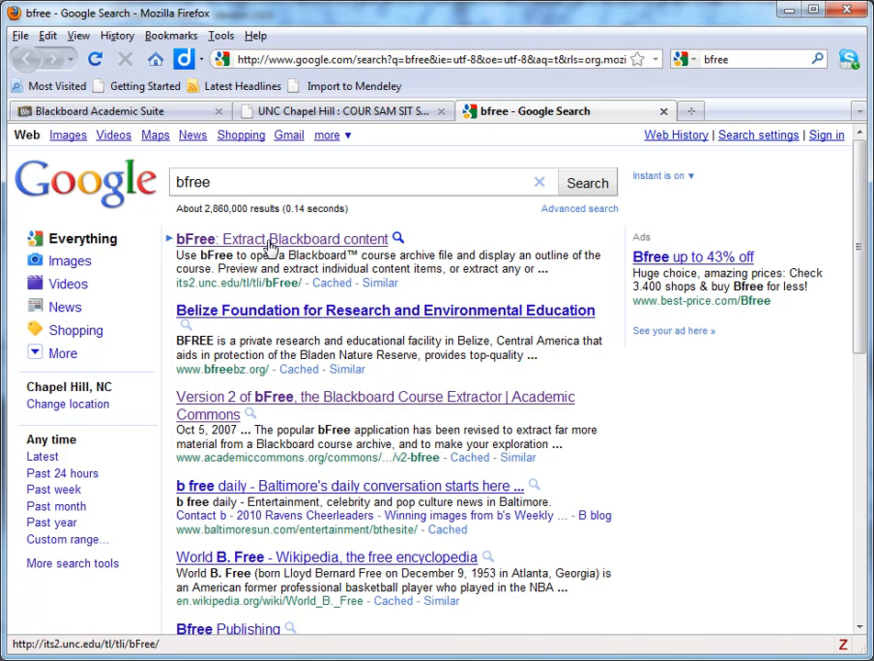
pyautogui.moveTo(469, 233)
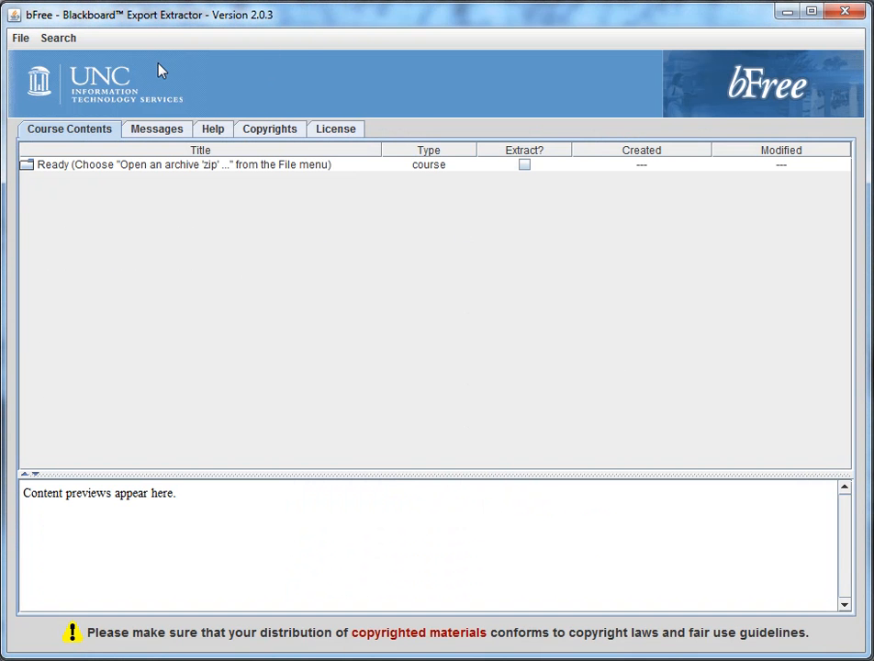
# - Load the ArchiveFile zip through File > Open an archive "zip"
pyautogui.click(19, 36)
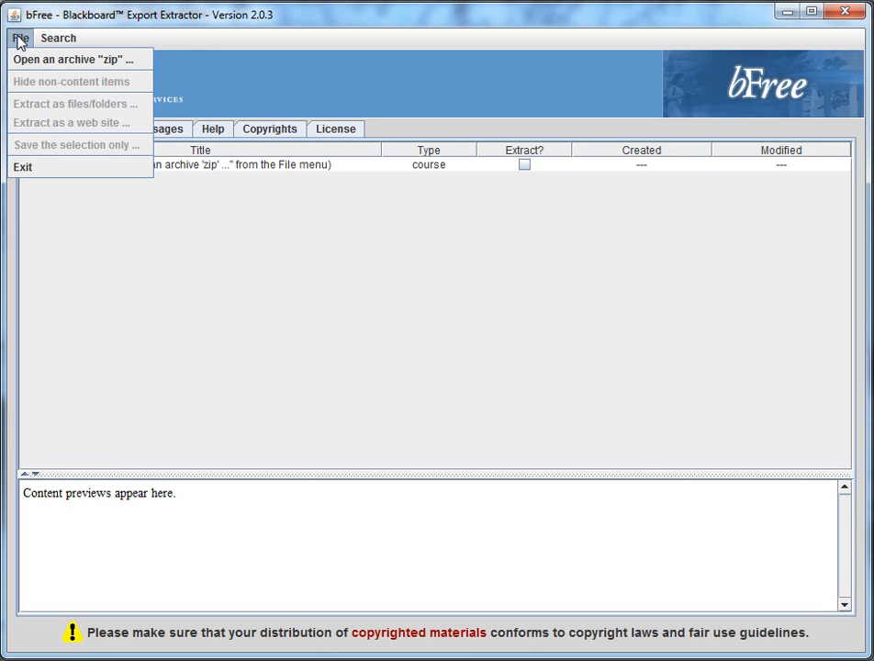
pyautogui.moveTo(77, 59)
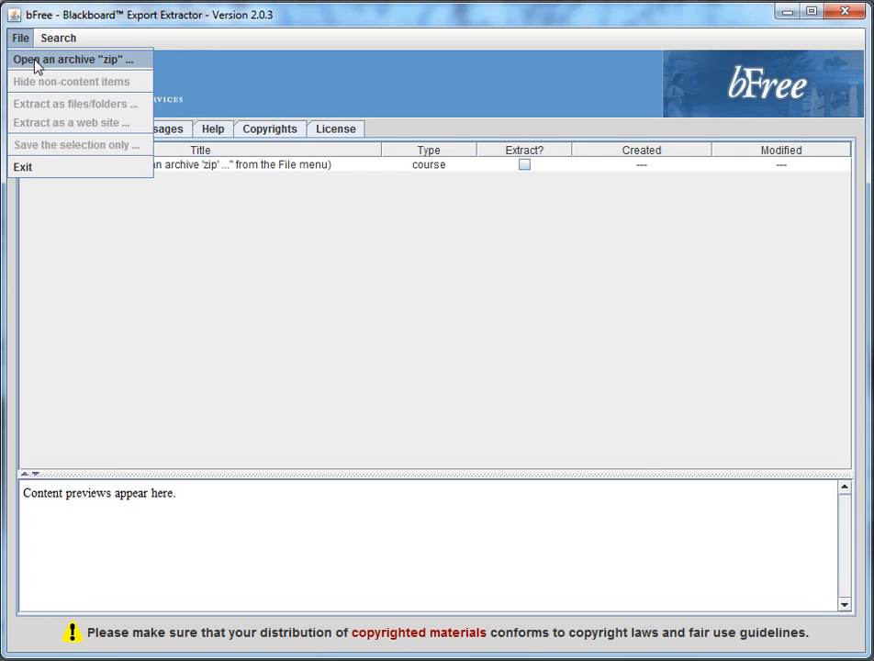
pyautogui.click(72, 59)
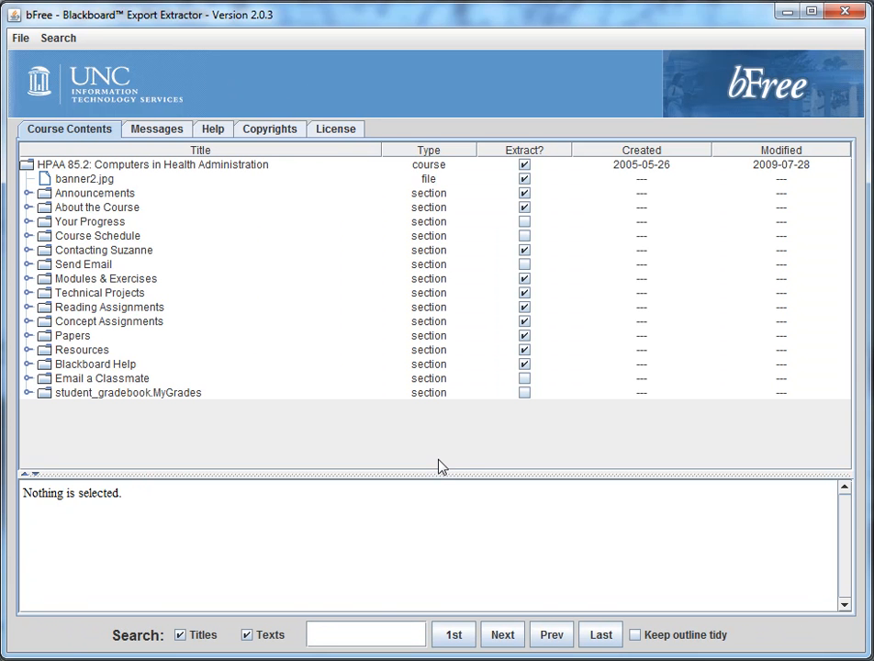
pyautogui.moveTo(294, 217)
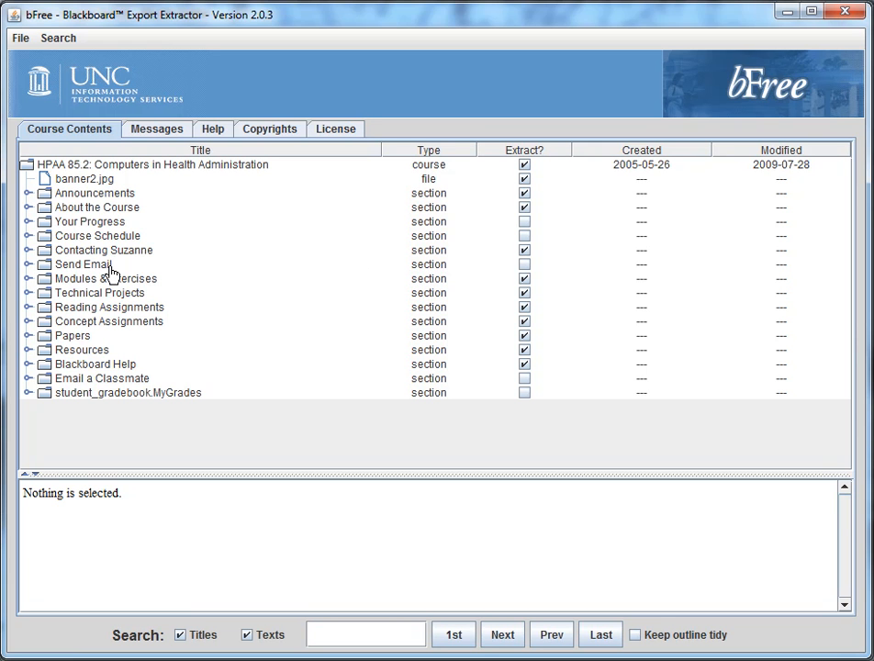
pyautogui.moveTo(171, 279)
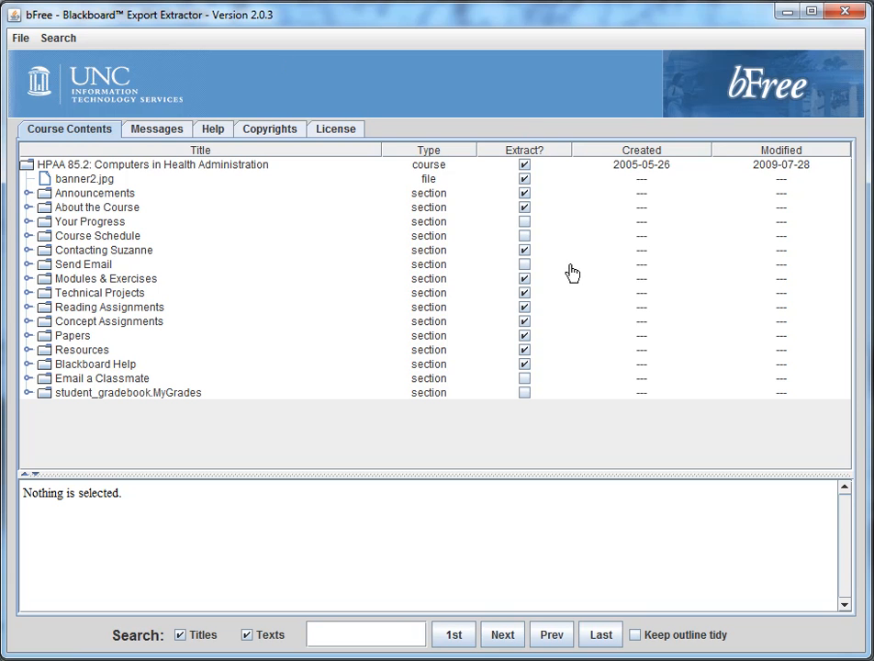
# - Extract as files/folders into a new Desktop\sakaisite folder and save
pyautogui.click(18, 37)
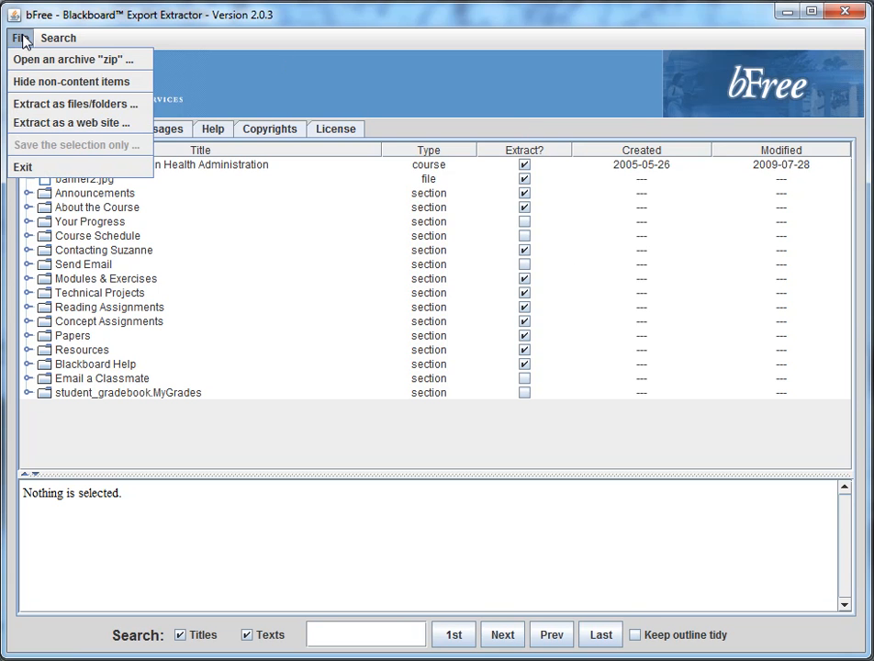
pyautogui.moveTo(73, 102)
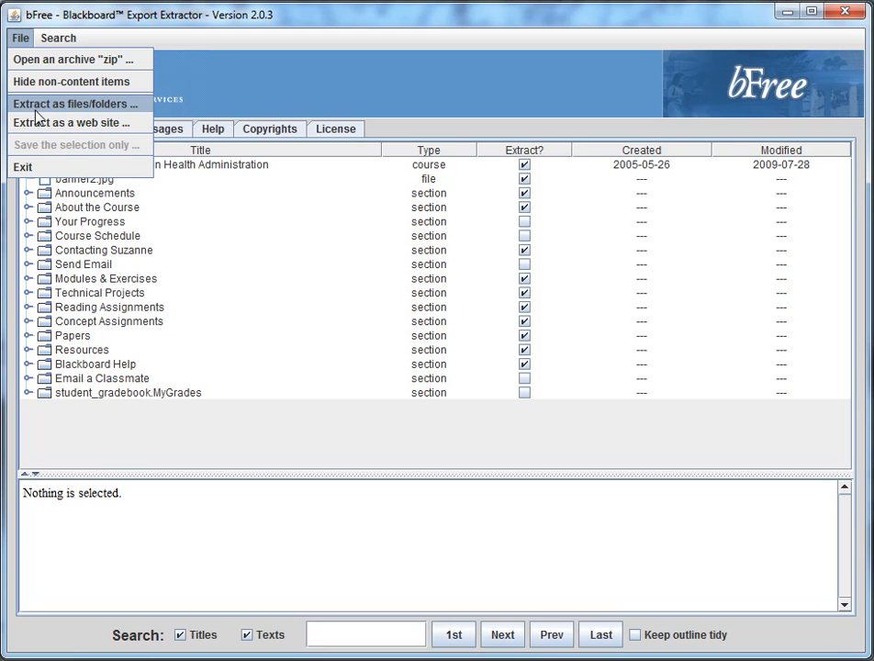
pyautogui.click(77, 103)
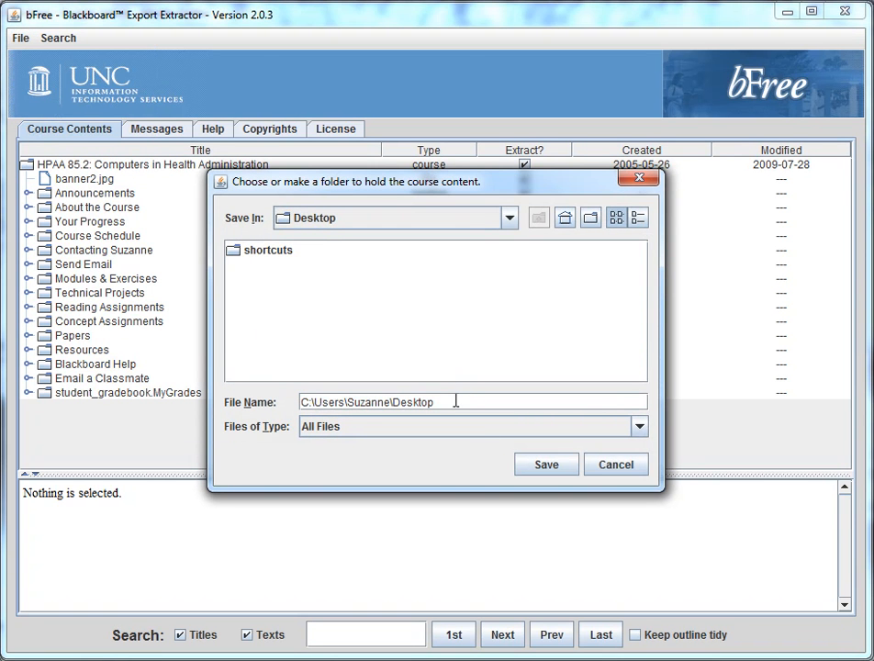
pyautogui.write('\\s')
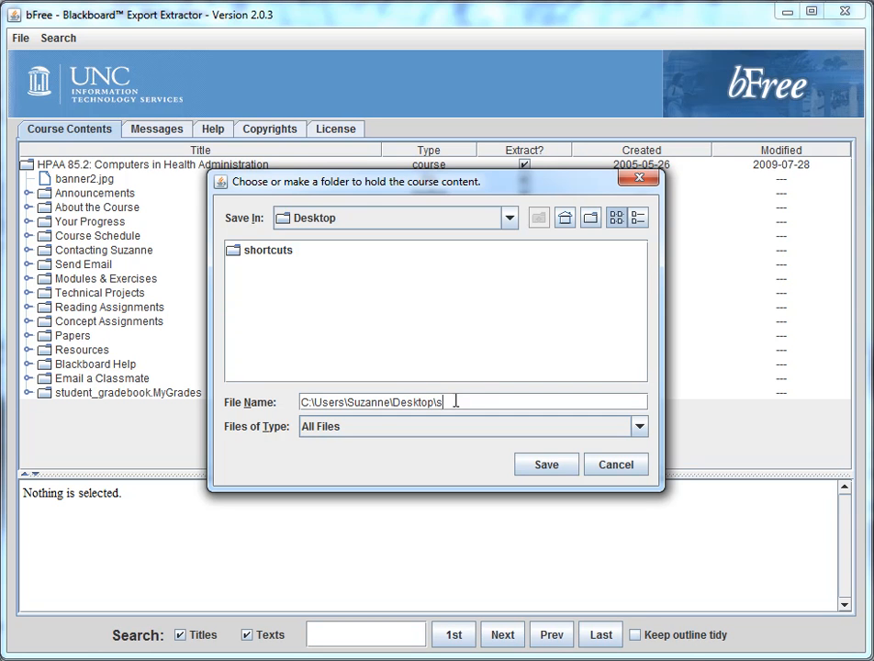
pyautogui.write('akaisite')
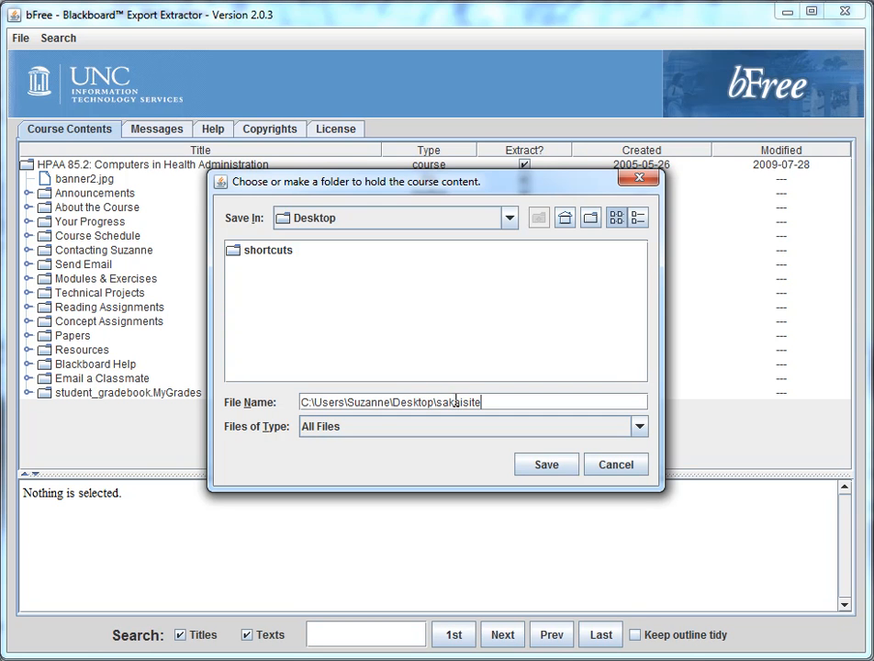
pyautogui.click(545, 463)
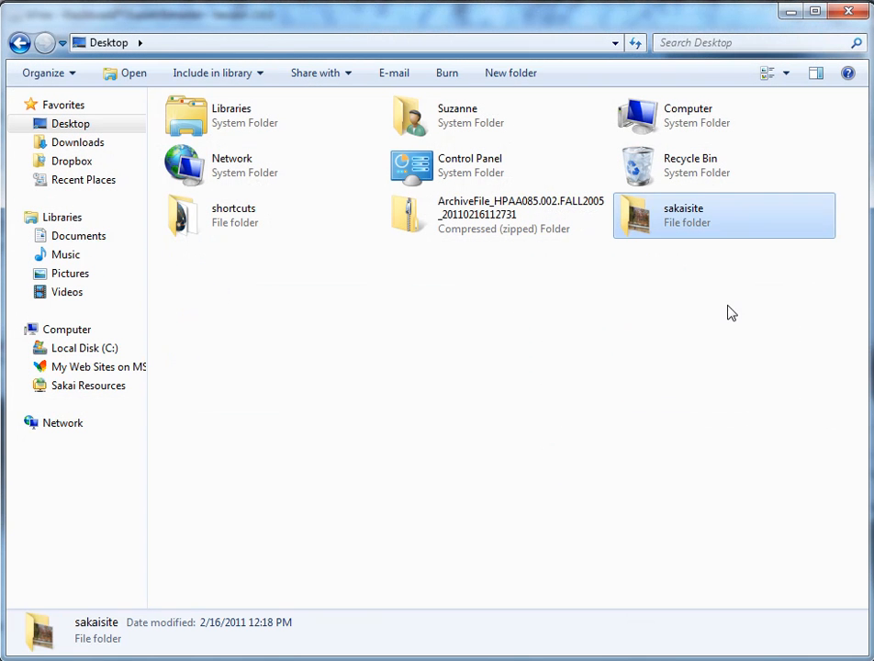
pyautogui.moveTo(613, 276)
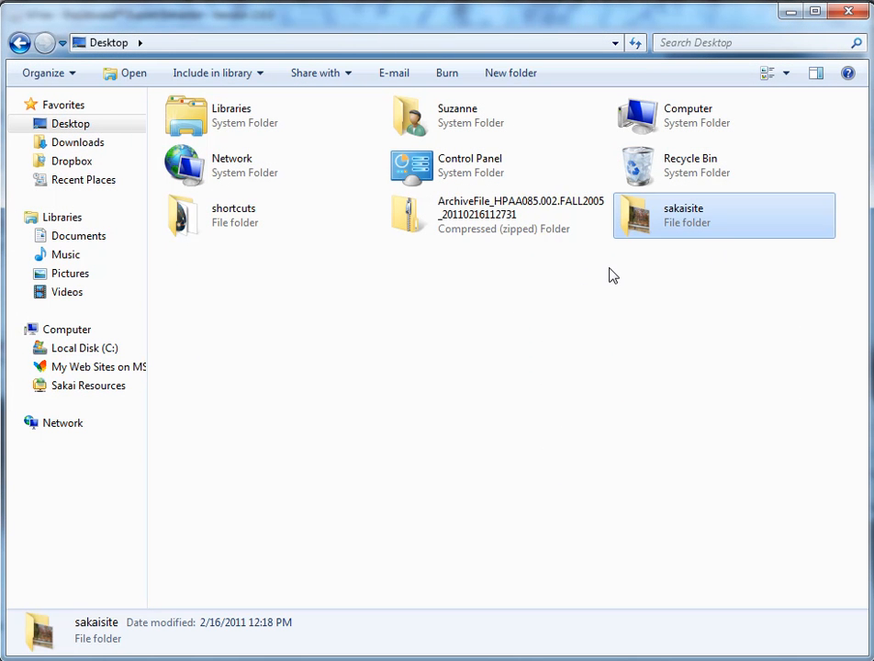
pyautogui.moveTo(638, 220)
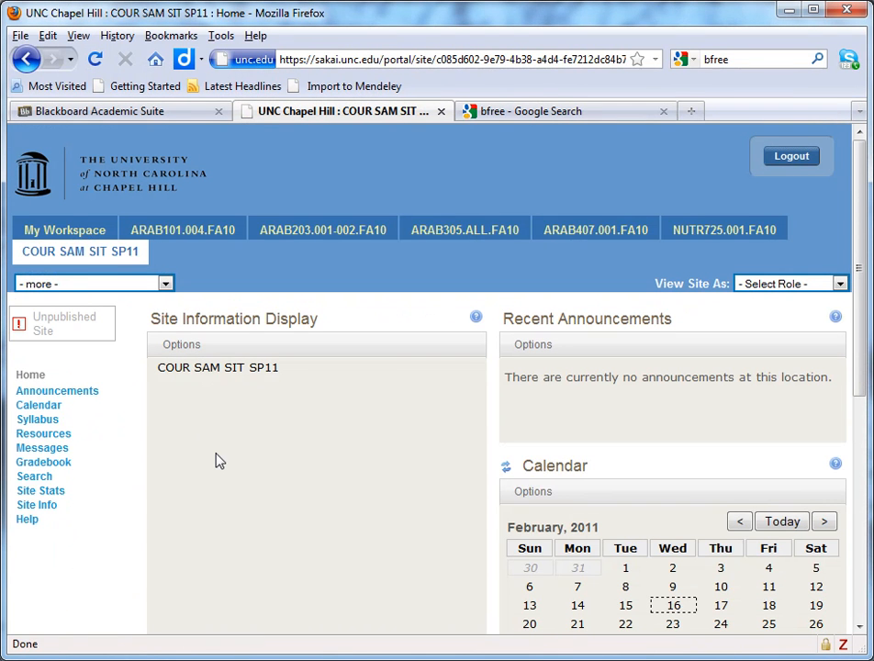
# - Enter the site's Resources area and review the New Simple Text Document's actions
pyautogui.click(44, 434)
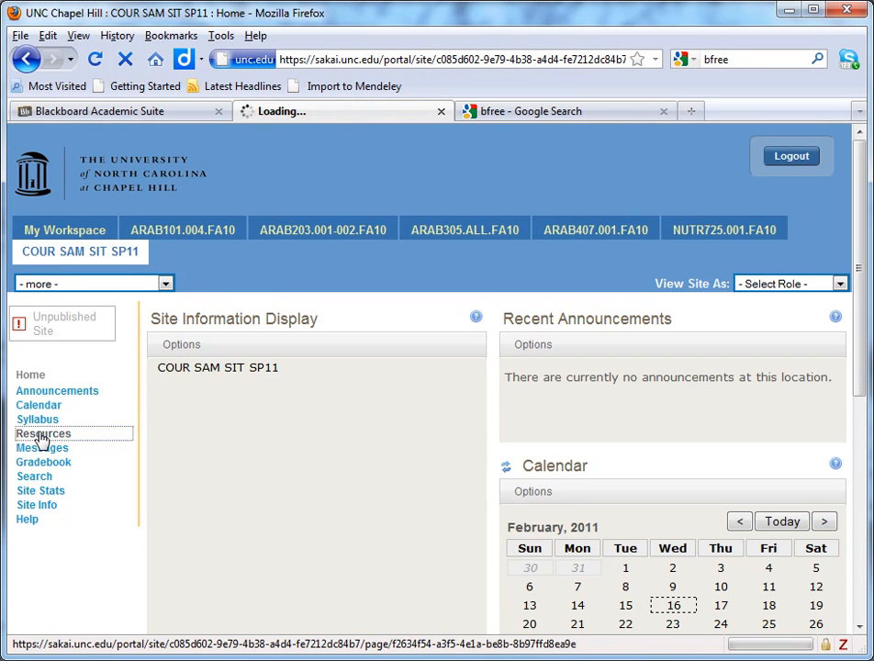
pyautogui.click(44, 433)
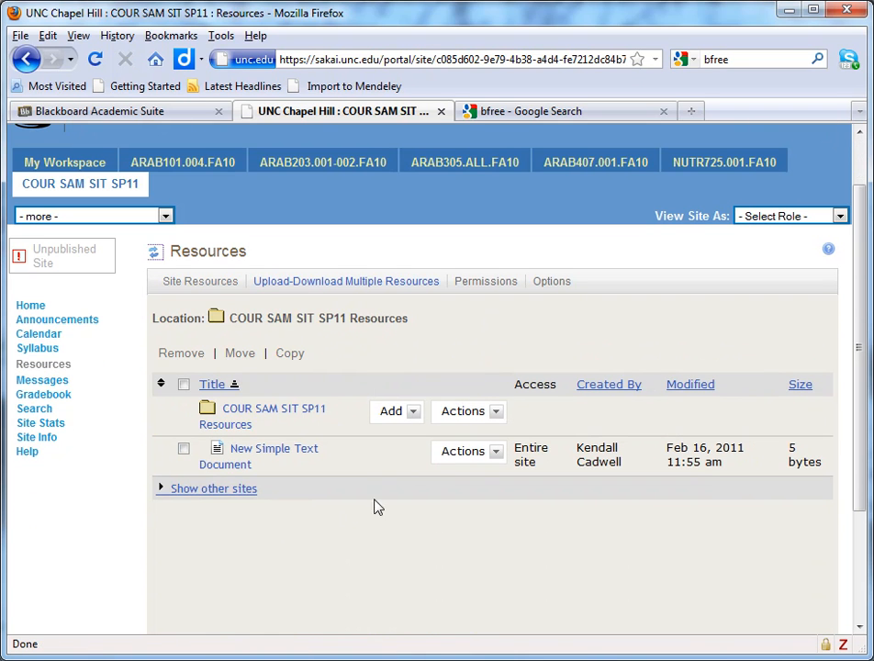
pyautogui.moveTo(273, 448)
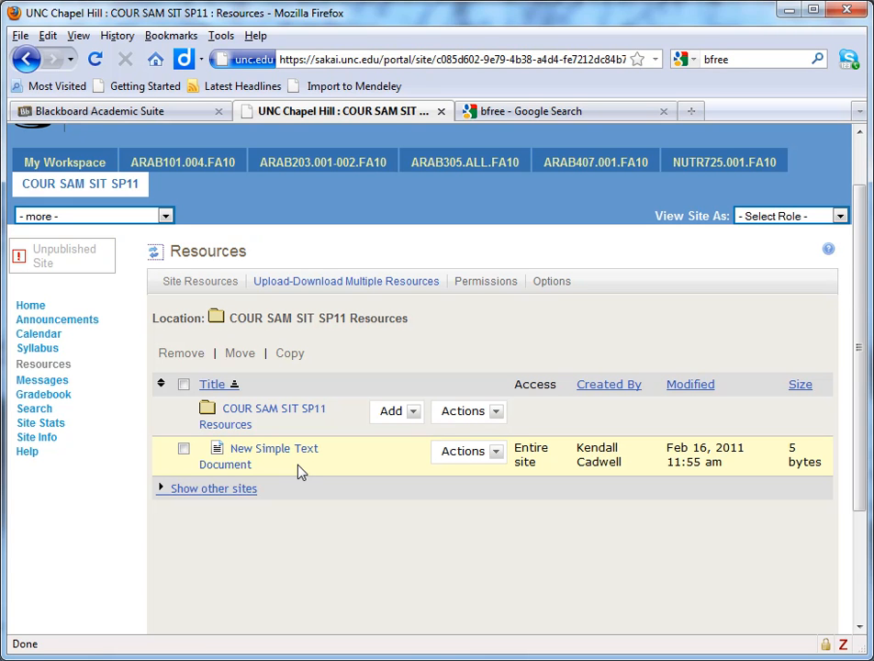
pyautogui.click(468, 452)
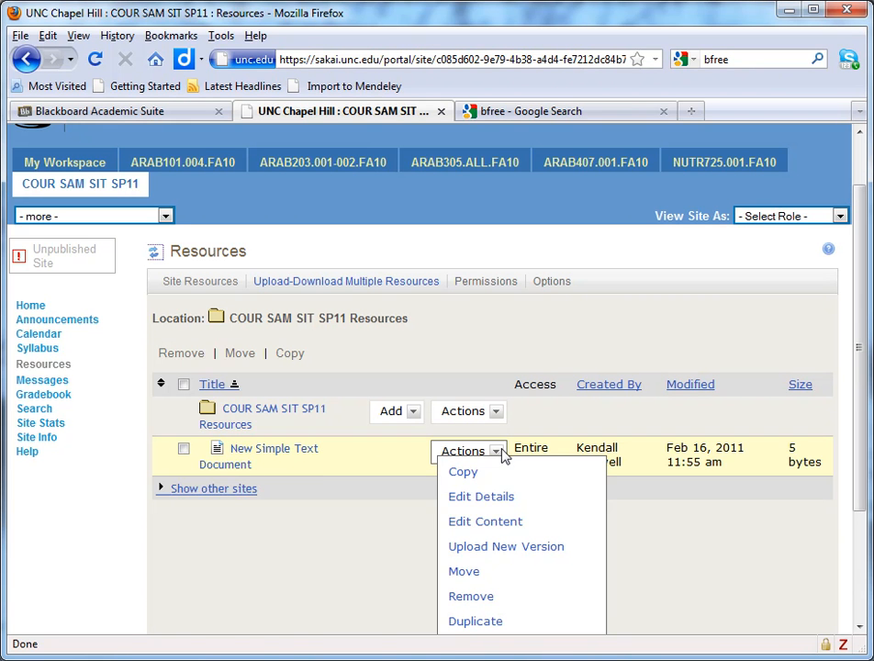
pyautogui.click(470, 452)
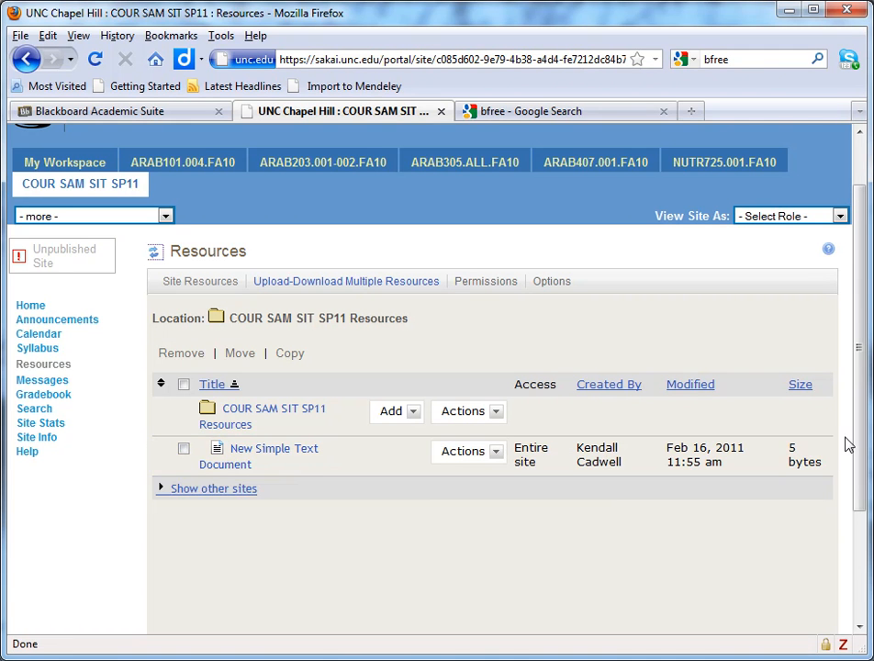
pyautogui.click(468, 354)
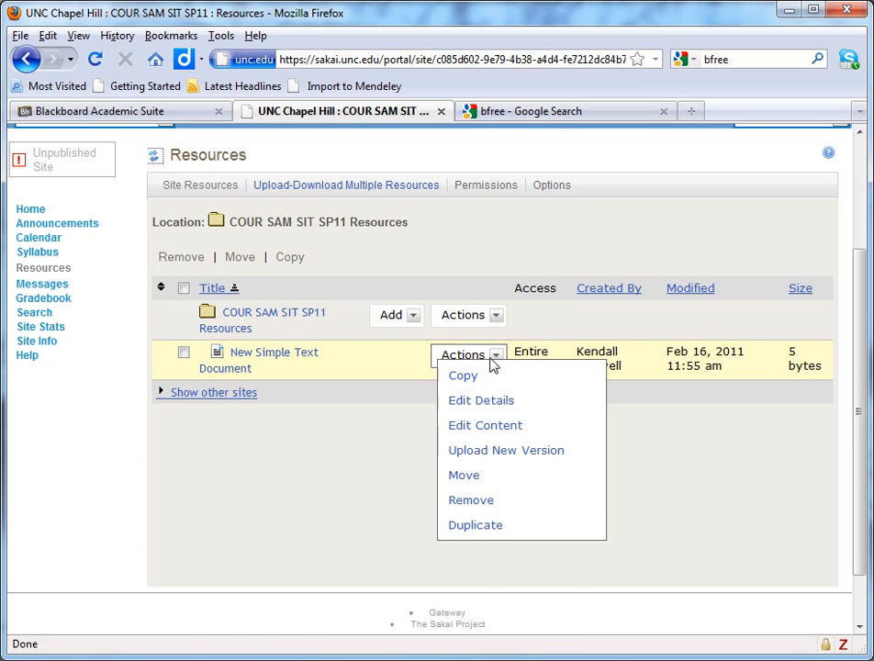
# - Check the Add menu and go to Upload-Download Multiple Resources
pyautogui.click(391, 315)
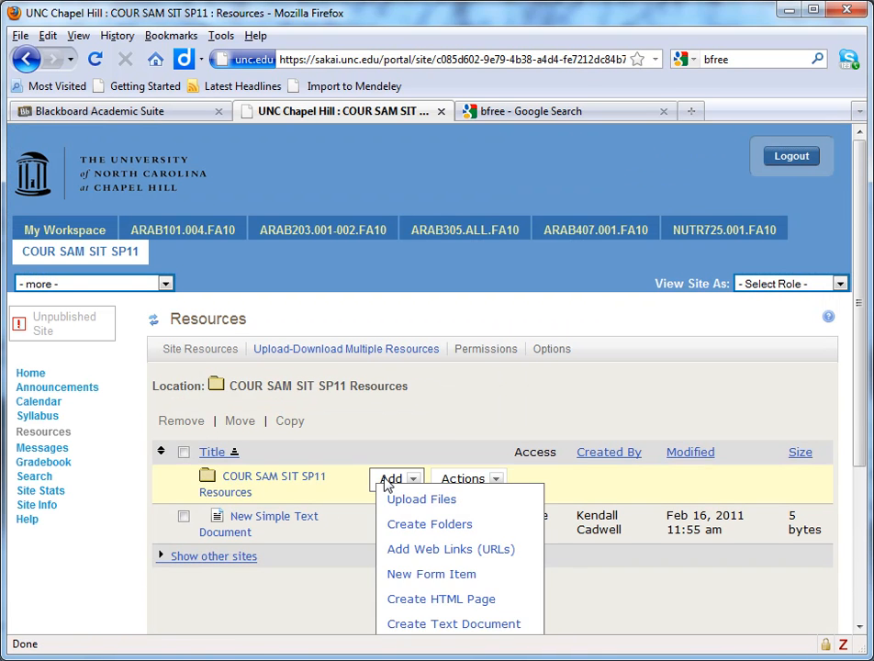
pyautogui.click(345, 349)
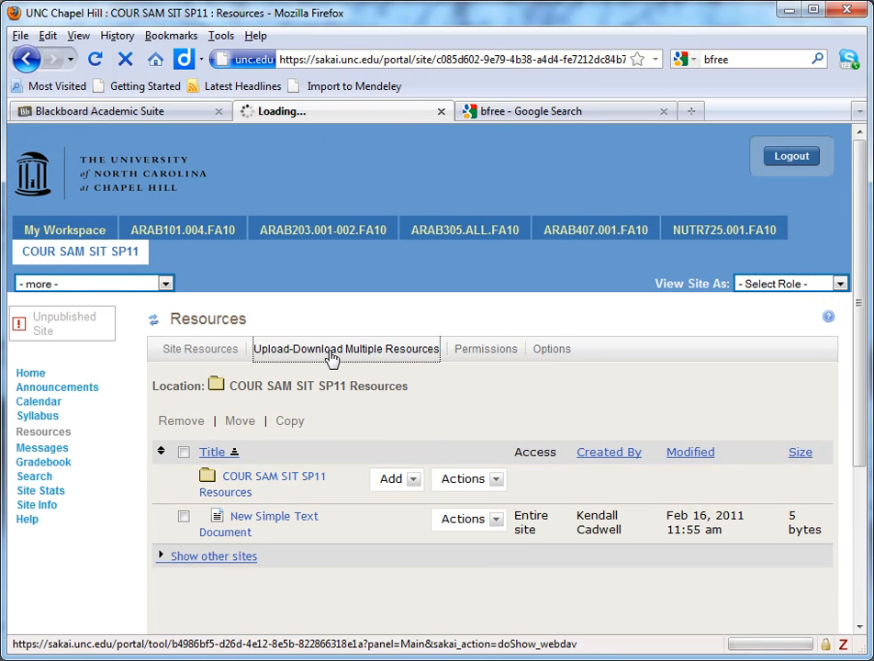
# - Copy the site's WebDAV address from the Step 1 upload instructions
pyautogui.click(345, 349)
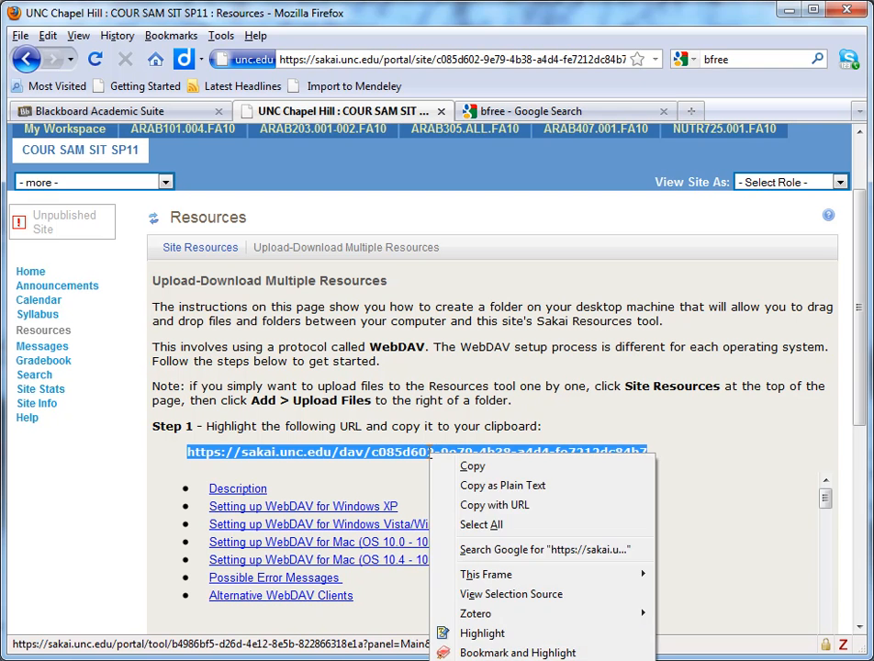
pyautogui.click(290, 344)
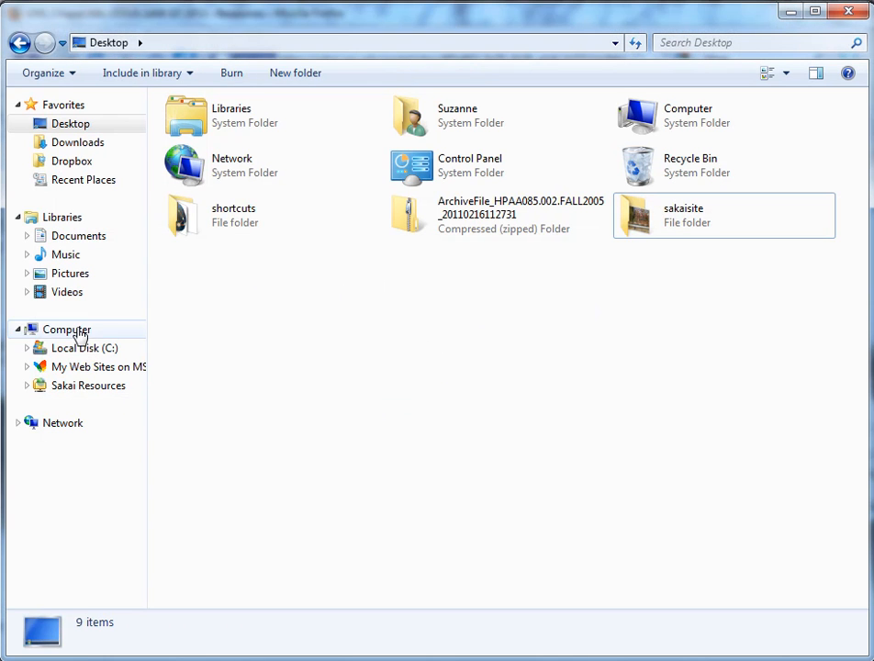
# - Show the Computer view's drives and confirm the Sakai Resources network location is mapped
pyautogui.click(67, 328)
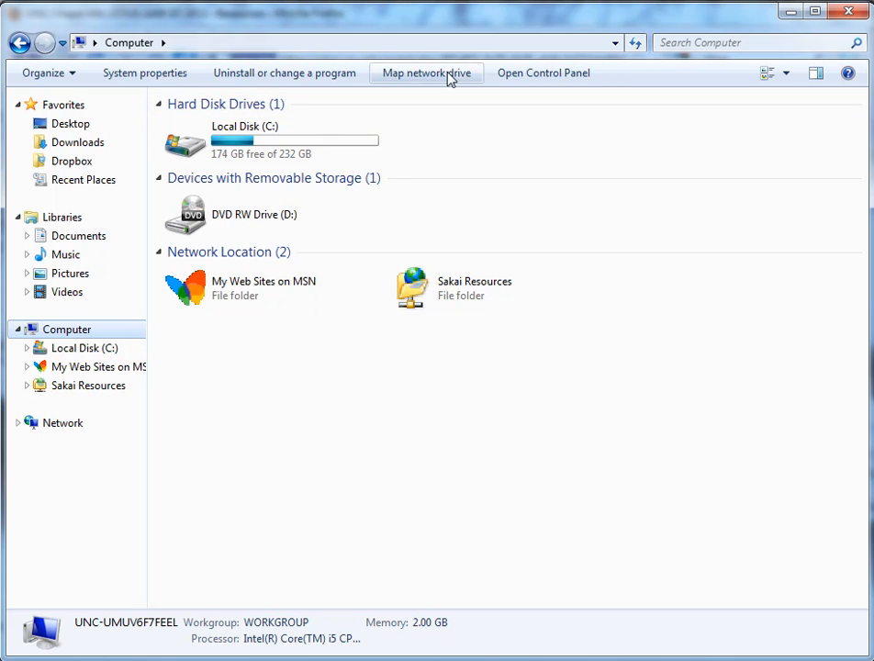
pyautogui.moveTo(426, 73)
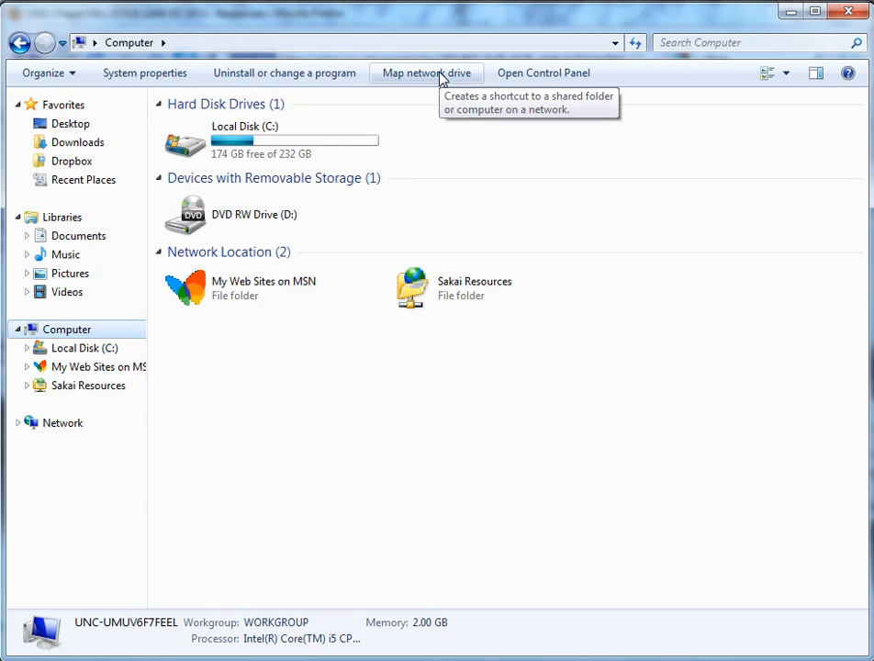
pyautogui.moveTo(441, 80)
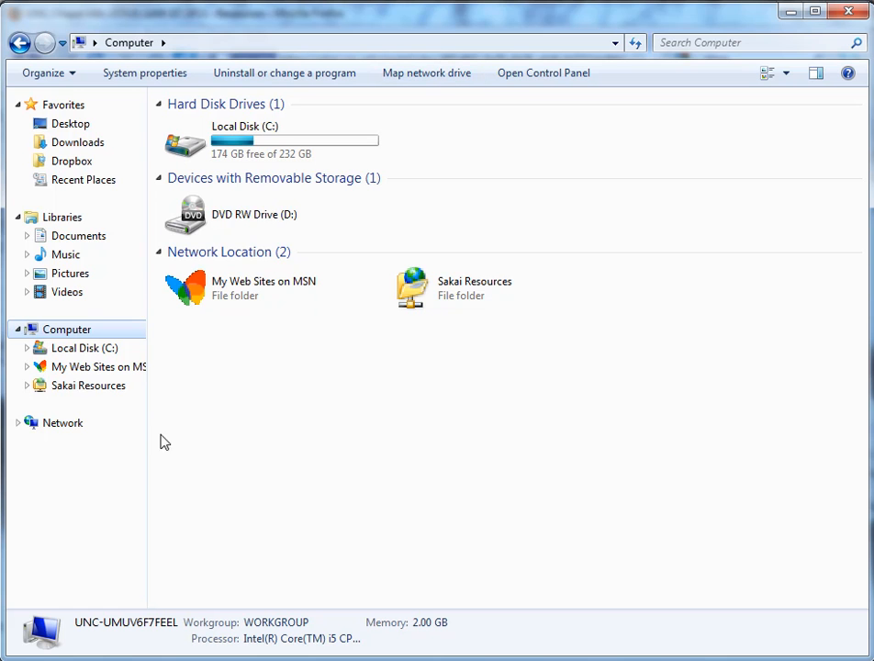
pyautogui.click(88, 386)
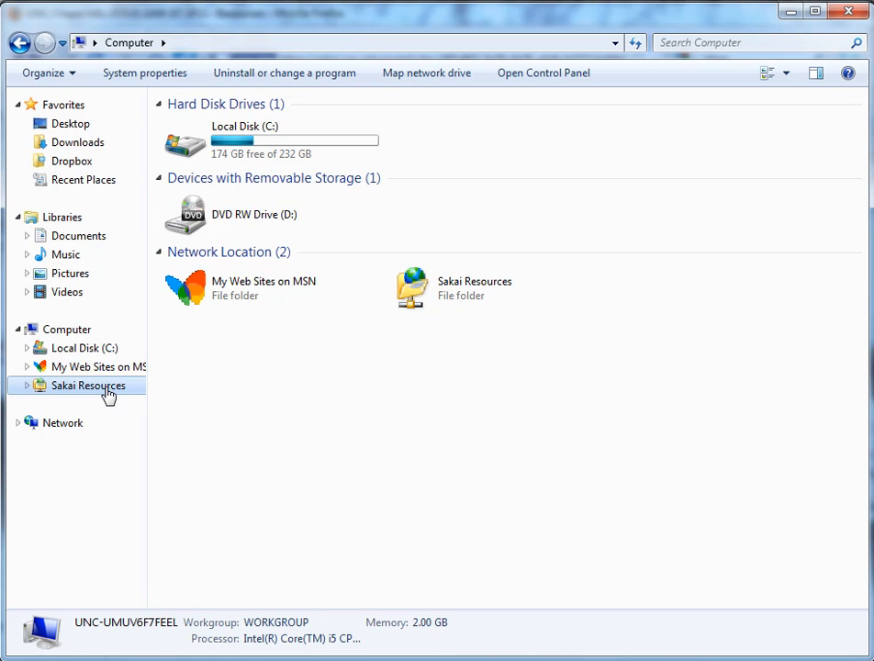
pyautogui.moveTo(81, 161)
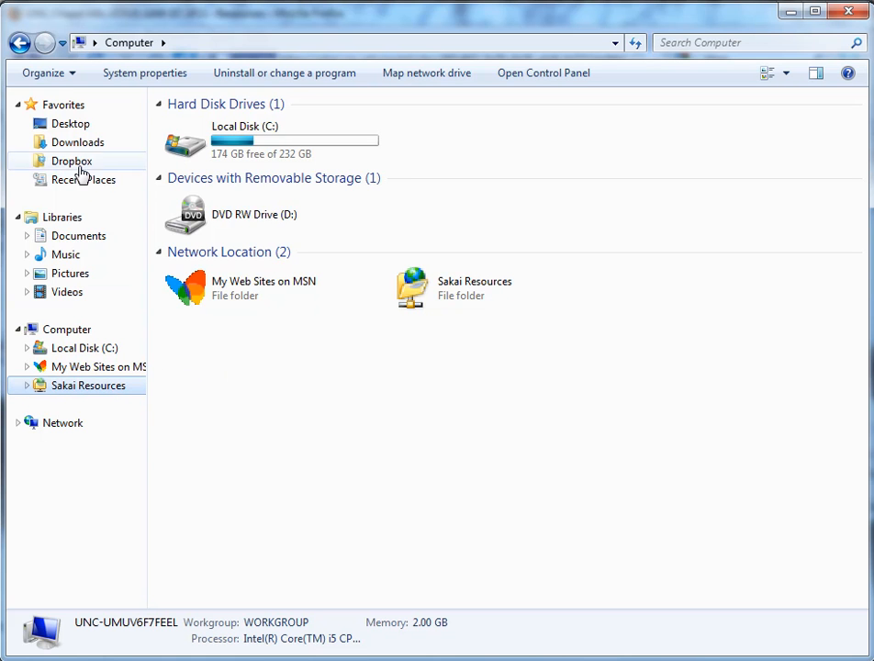
# - From the Desktop, enter sakaisite and select all eleven extracted items for copying
pyautogui.click(70, 123)
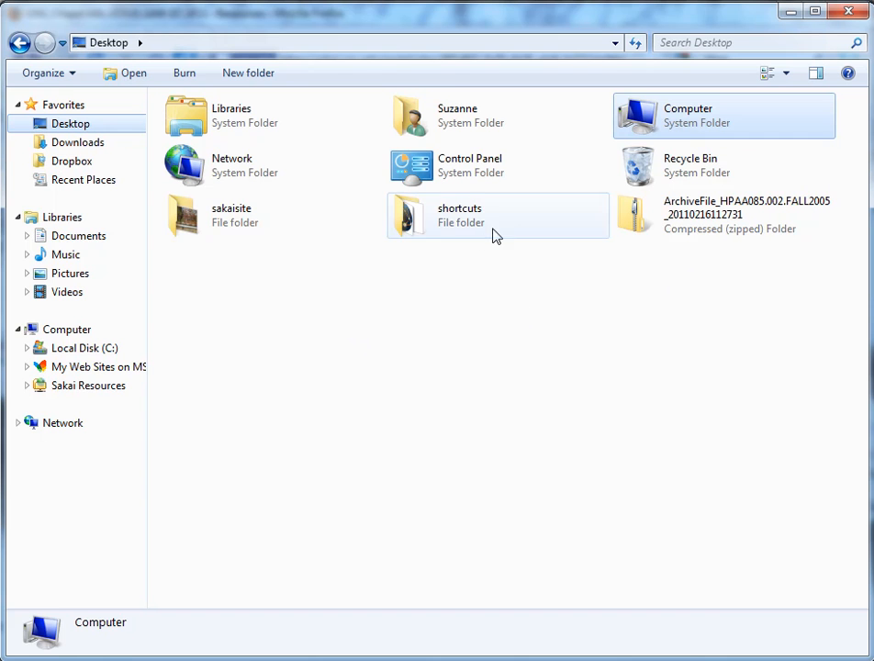
pyautogui.click(497, 215)
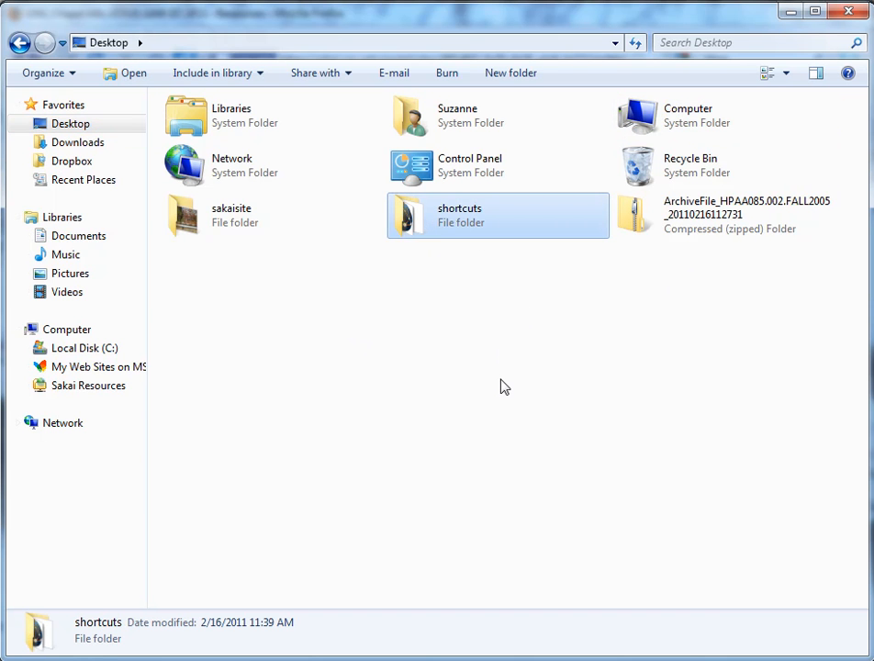
pyautogui.moveTo(547, 217)
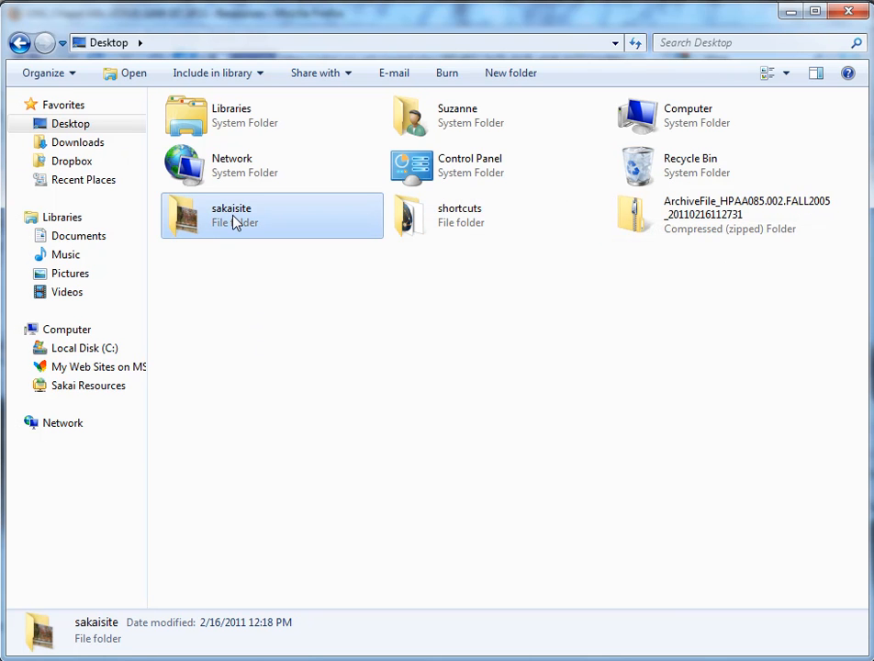
pyautogui.doubleClick(231, 217)
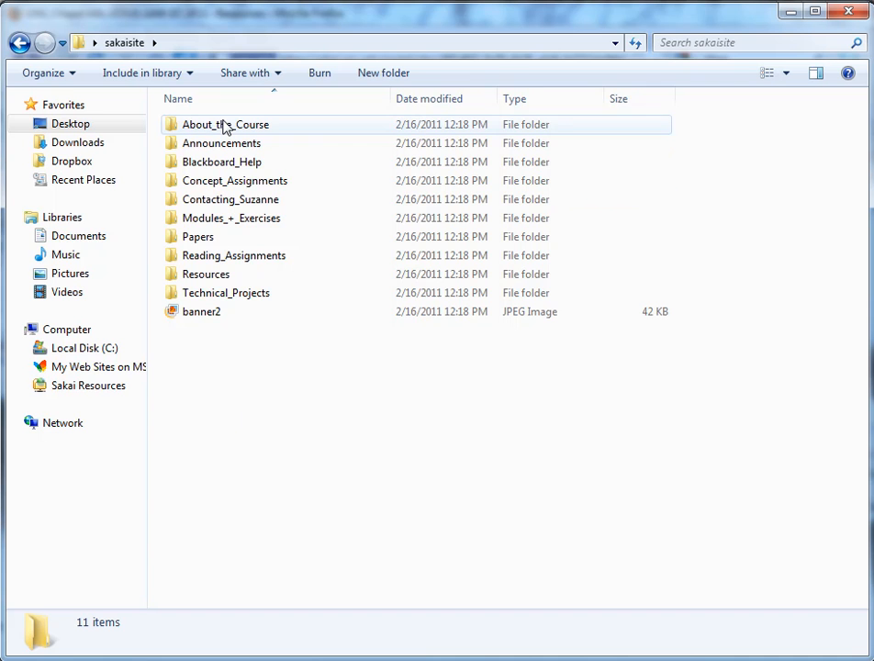
pyautogui.moveTo(235, 127)
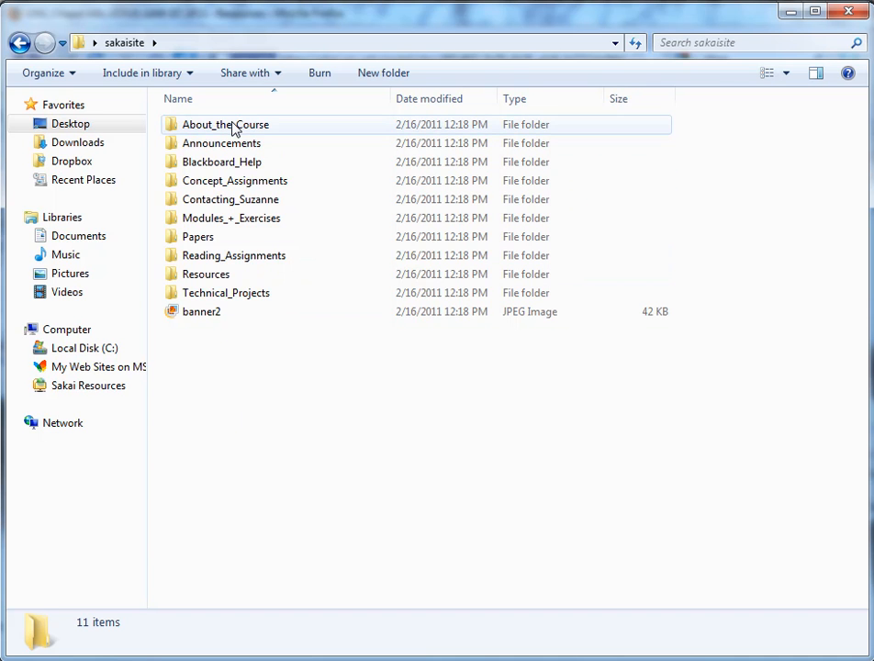
pyautogui.click(224, 125)
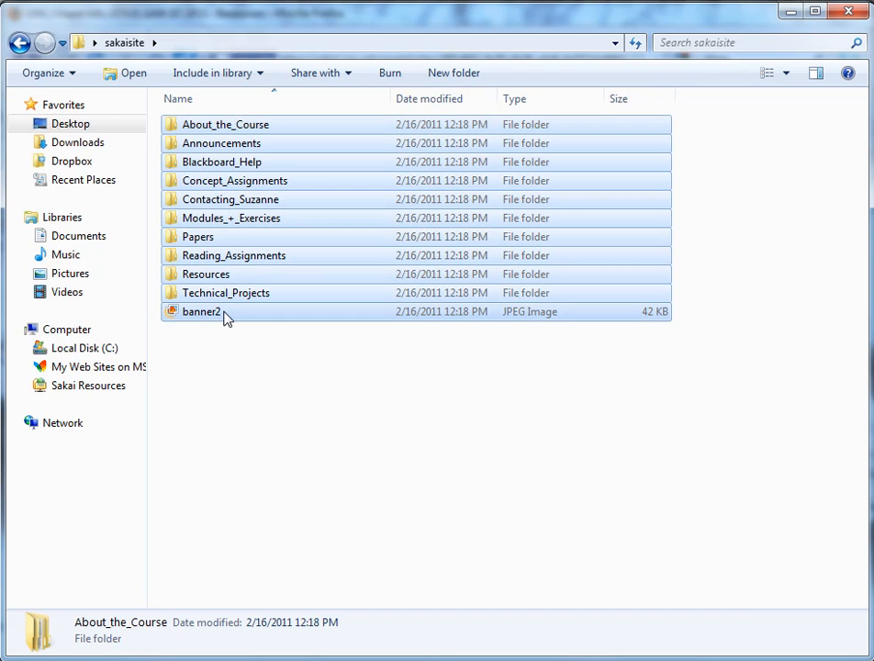
pyautogui.press('ctrl+a')
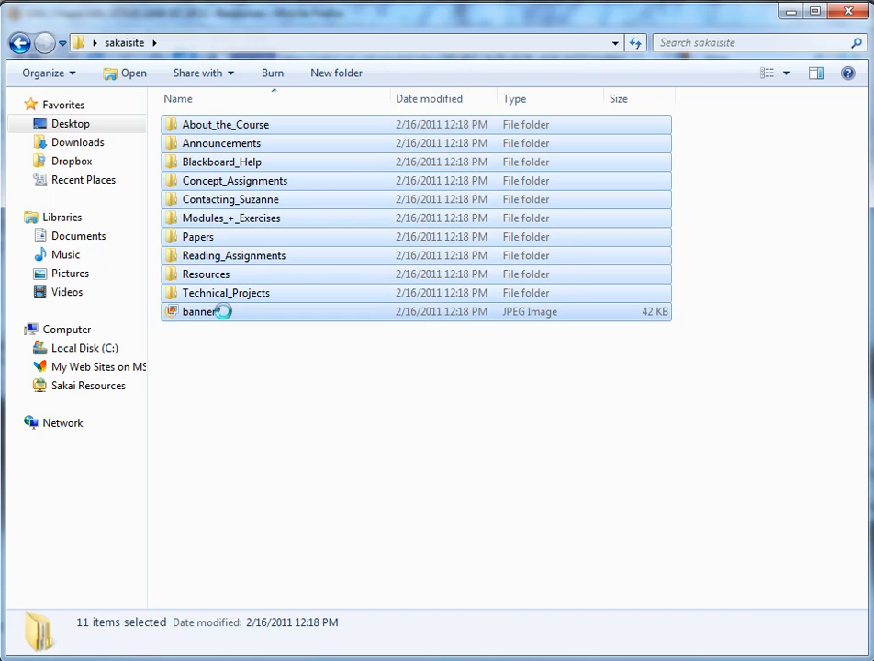
# - Paste the copied folders and banner image into the Sakai Resources network location
pyautogui.rightClick(201, 312)
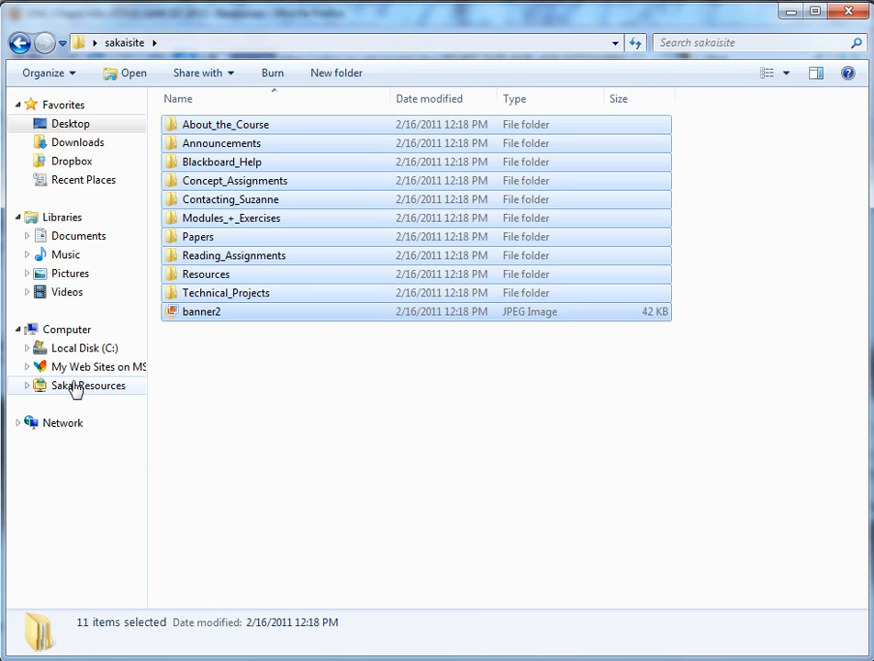
pyautogui.rightClick(88, 386)
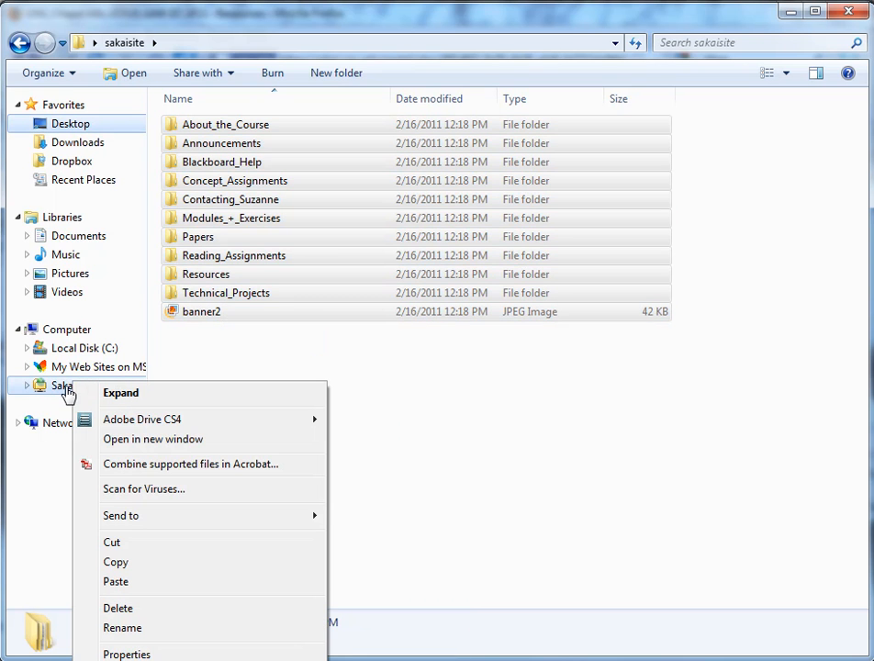
pyautogui.moveTo(116, 582)
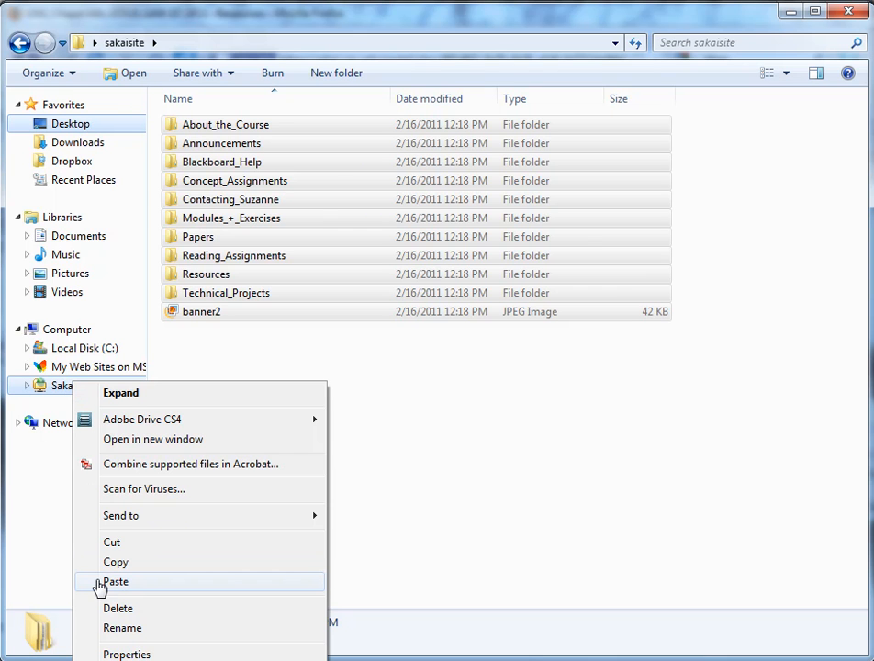
pyautogui.click(116, 580)
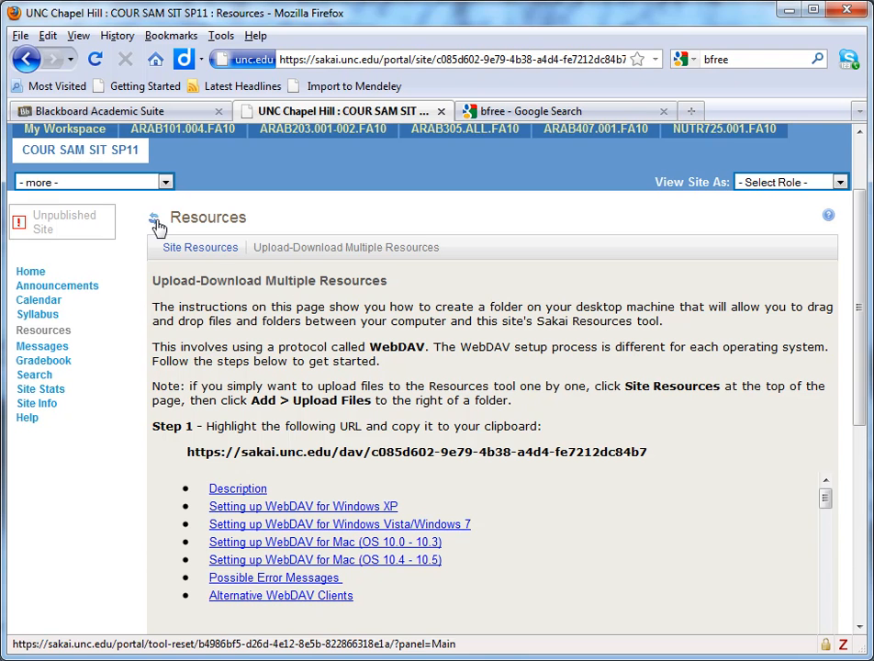
# - Reload the site's Resources list to reveal the uploaded About_the_Course and Announcements folders
pyautogui.click(199, 246)
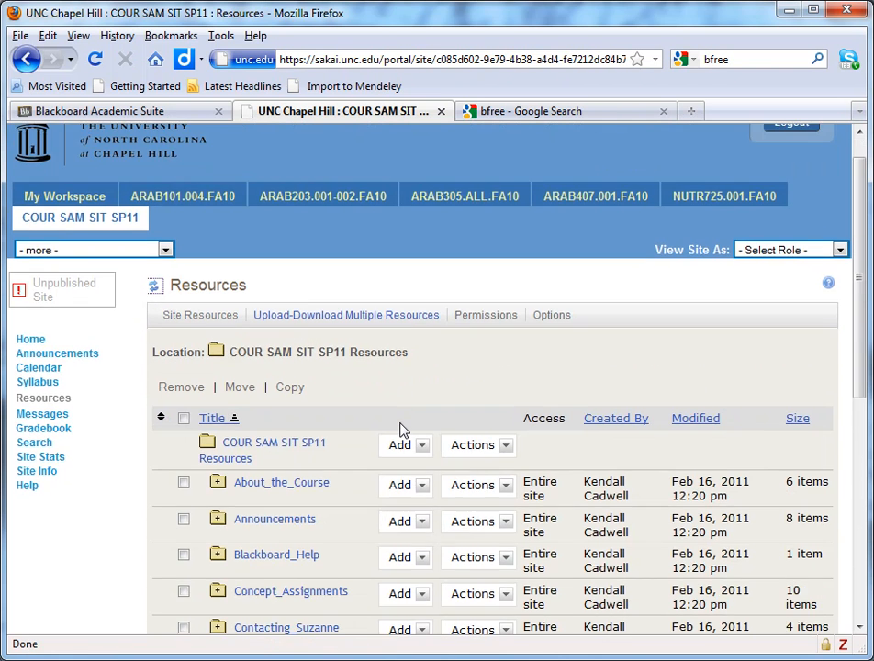
pyautogui.scroll(-3)
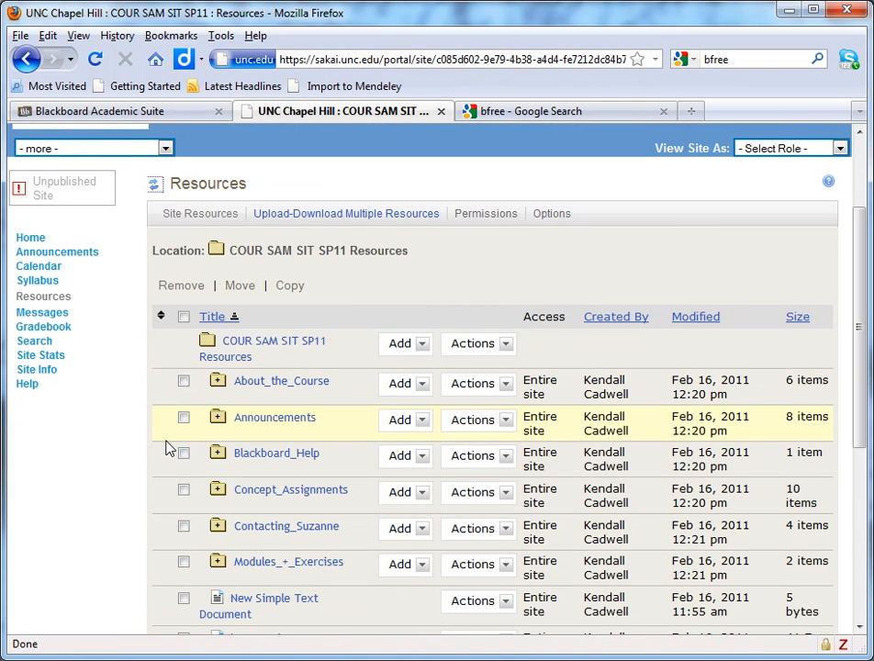
pyautogui.moveTo(135, 489)
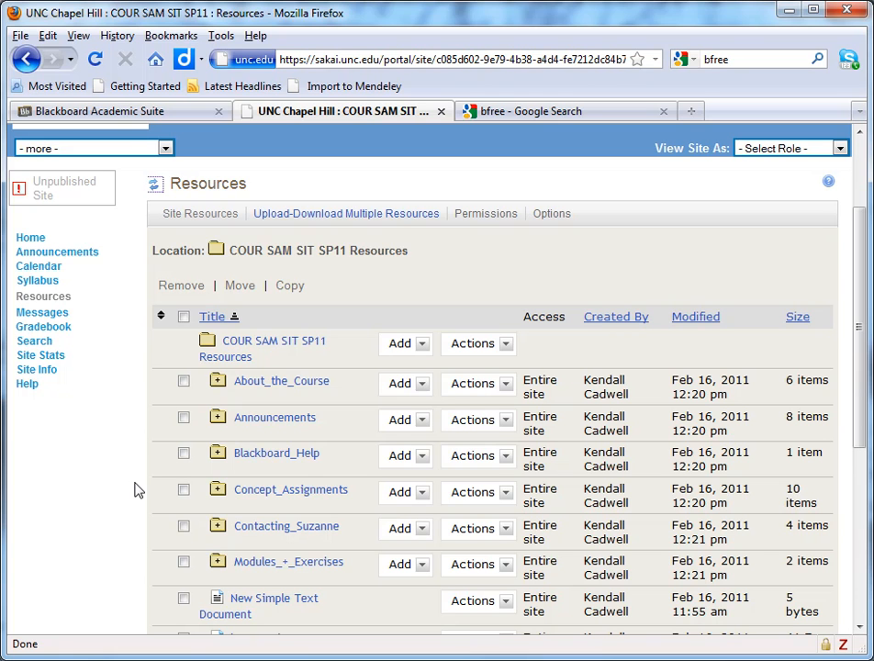